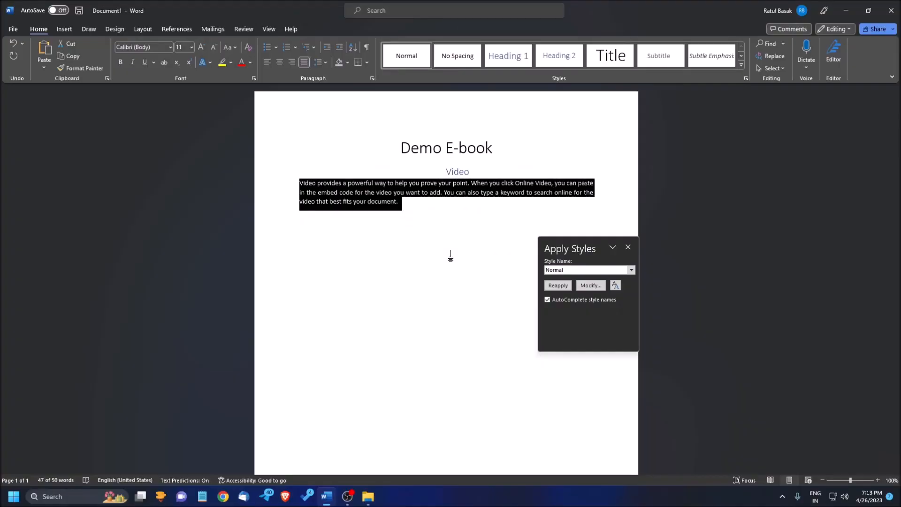
Place the cursor in the word 'help' and show the ribbon key tips.
left_click(609, 55)
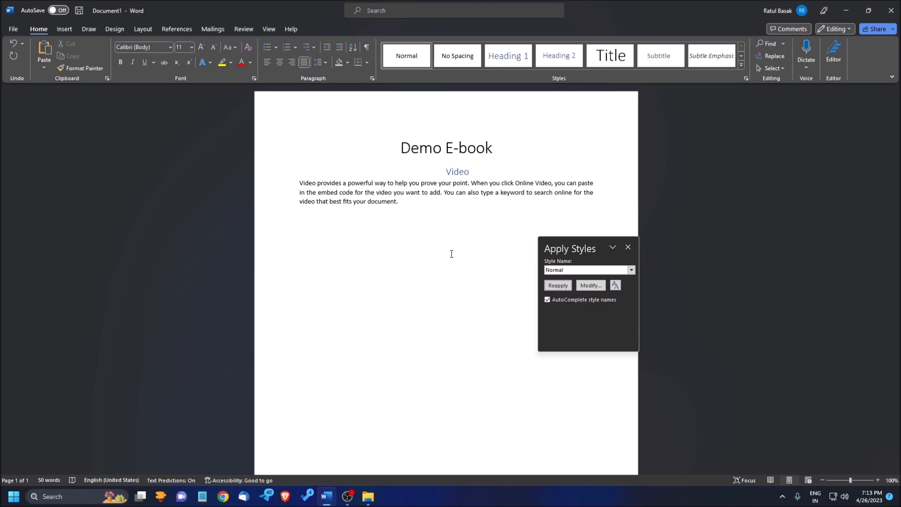
key("alt")
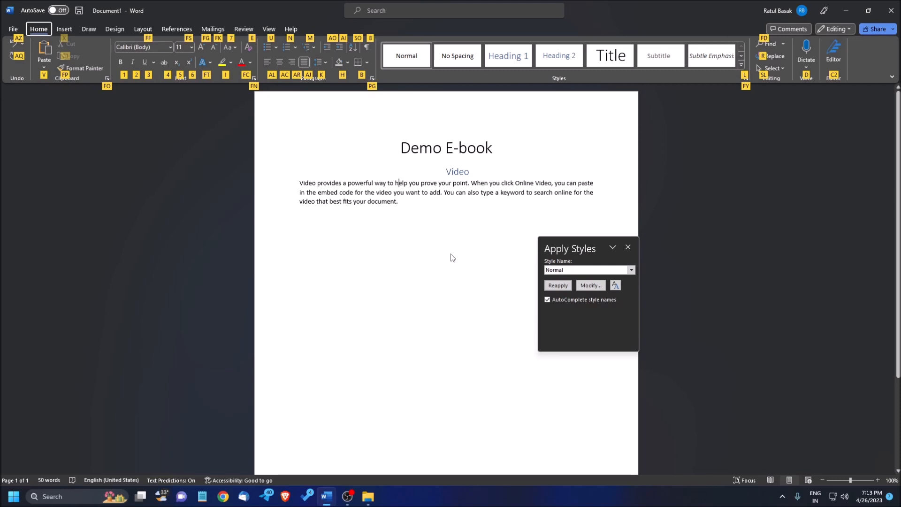
Open the Change Case (Aa) dropdown in the Home tab's Font group.
left_click(230, 47)
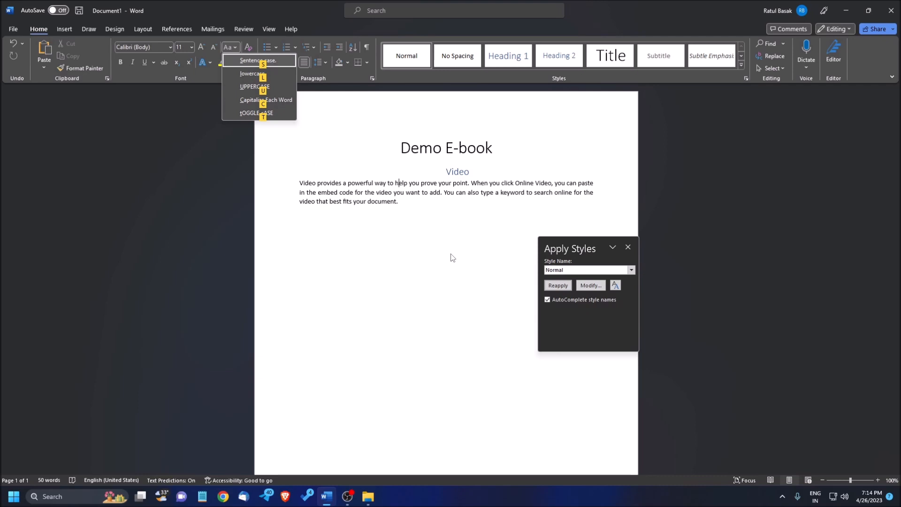
mouse_move(259, 74)
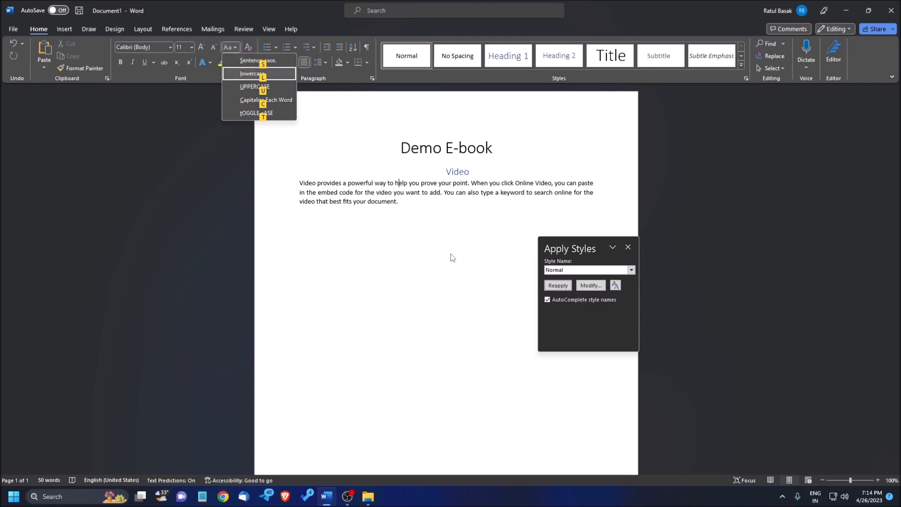
mouse_move(254, 87)
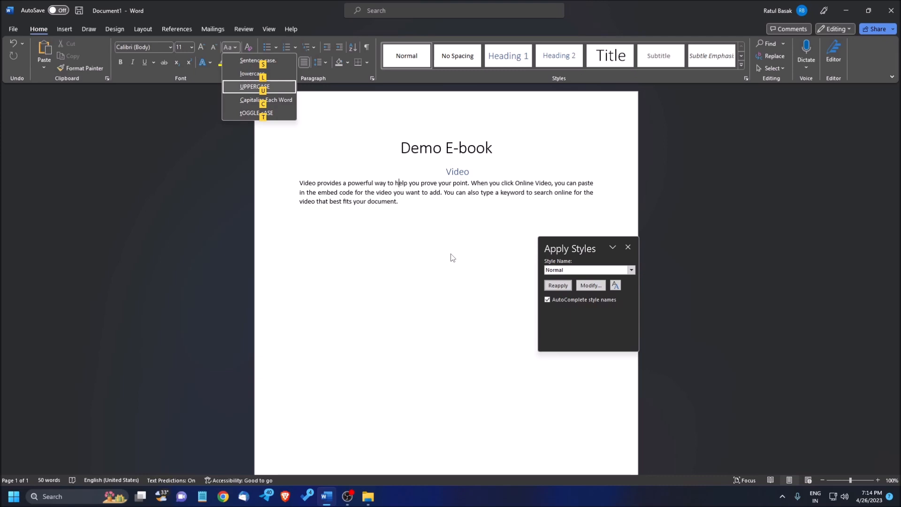
mouse_move(266, 99)
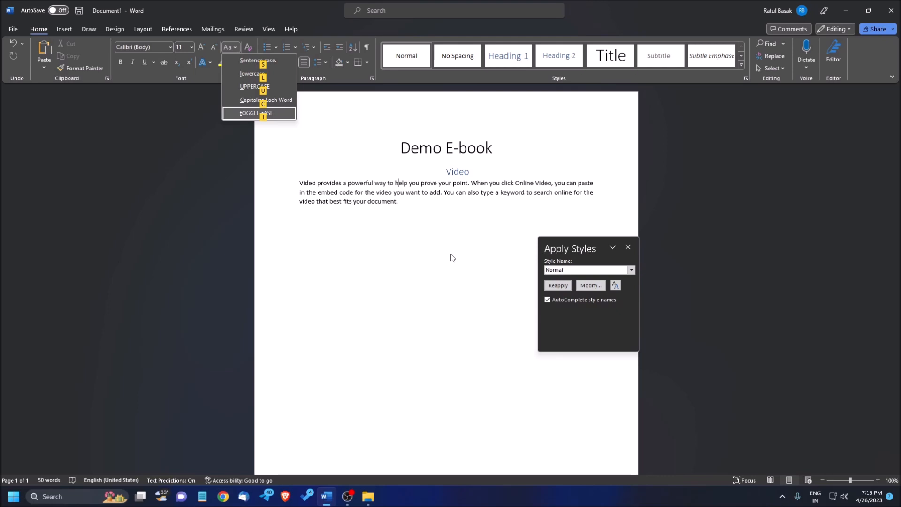
mouse_move(259, 100)
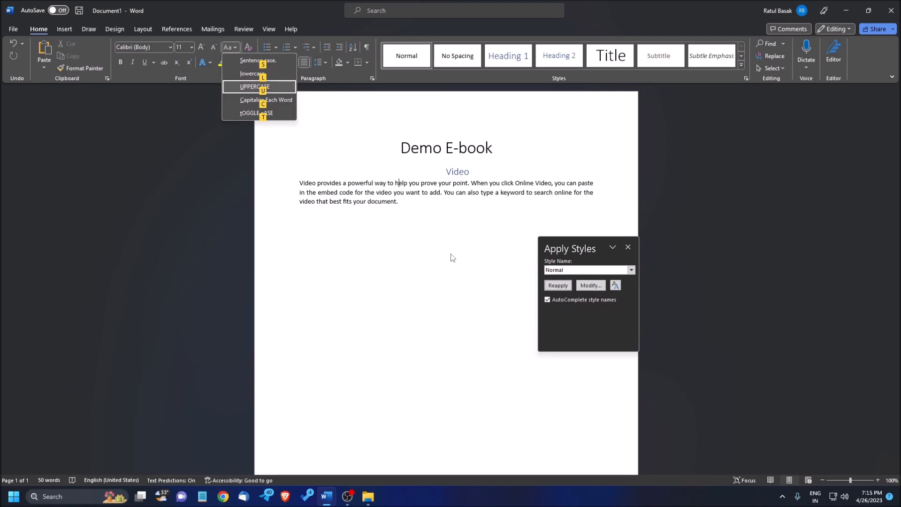
Apply UPPERCASE so 'help' reads 'HELP', then click away to review.
left_click(253, 86)
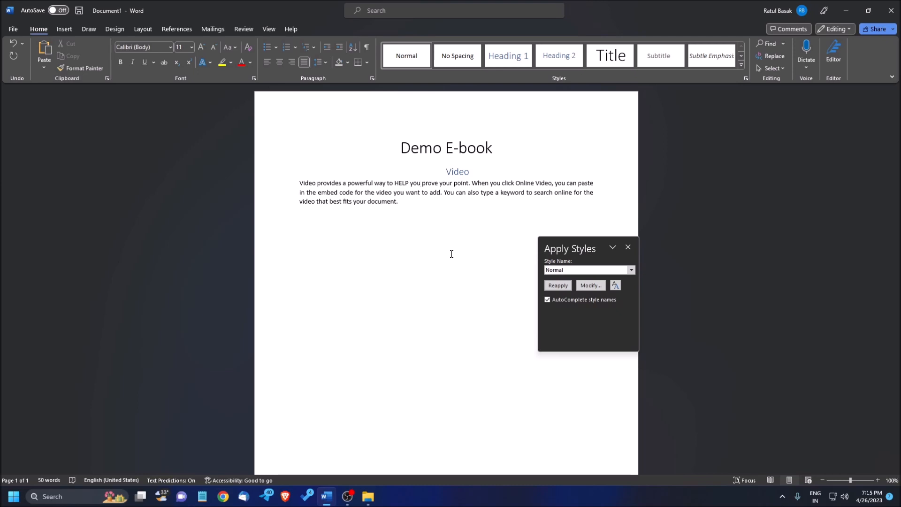
left_click(420, 183)
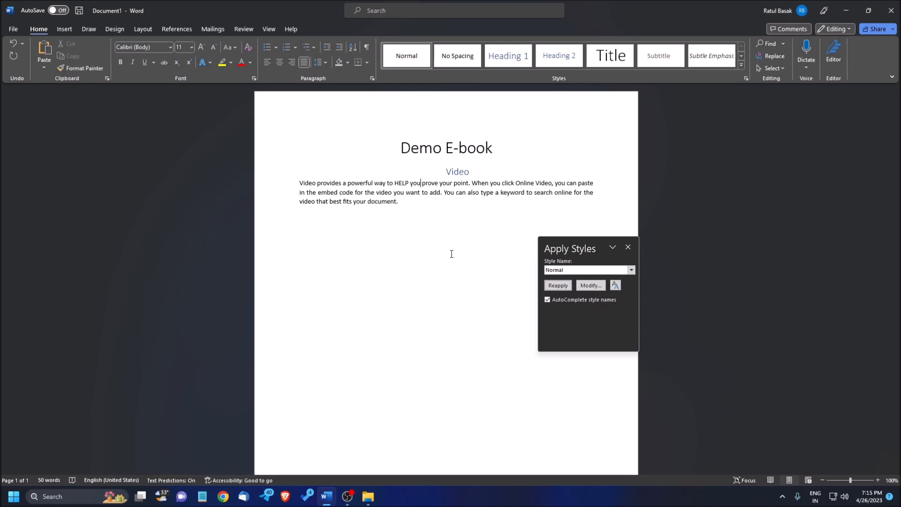